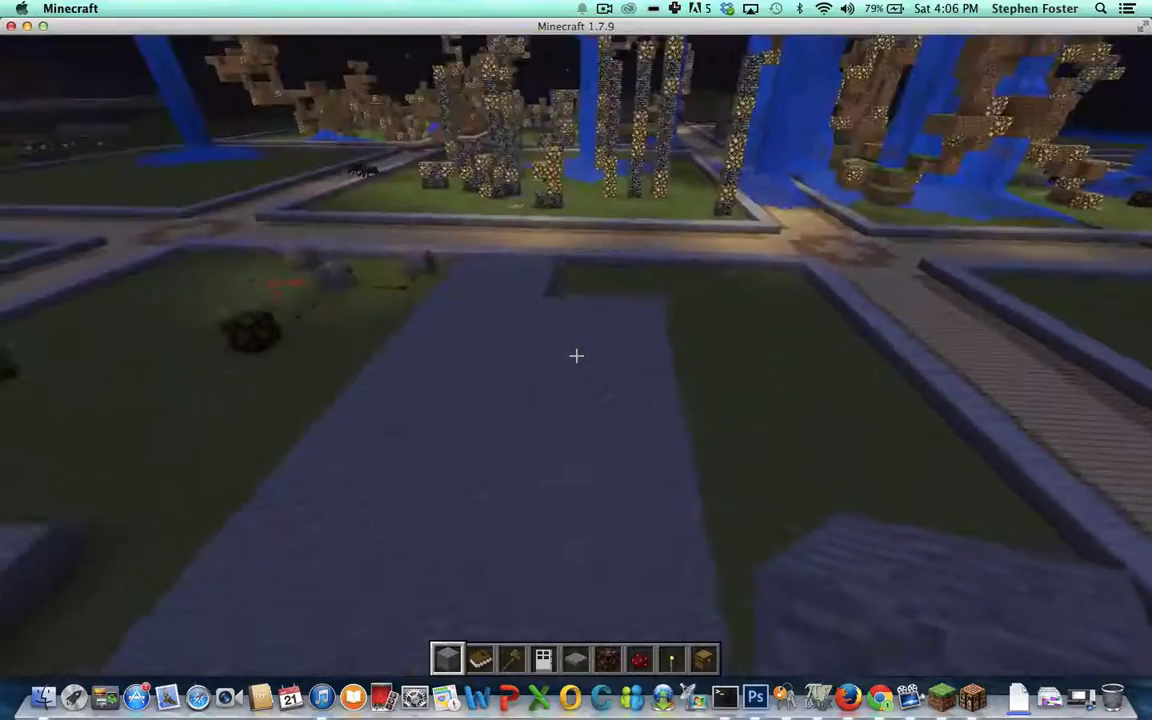
mouse_move(576, 356)
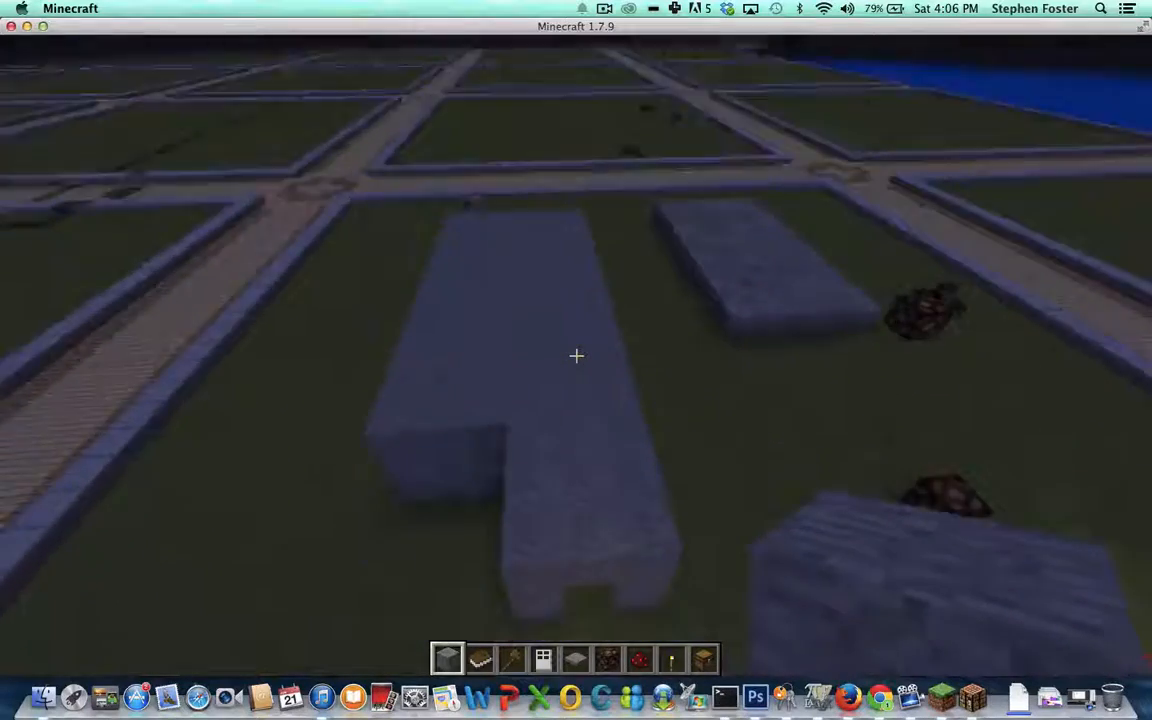
mouse_move(576, 356)
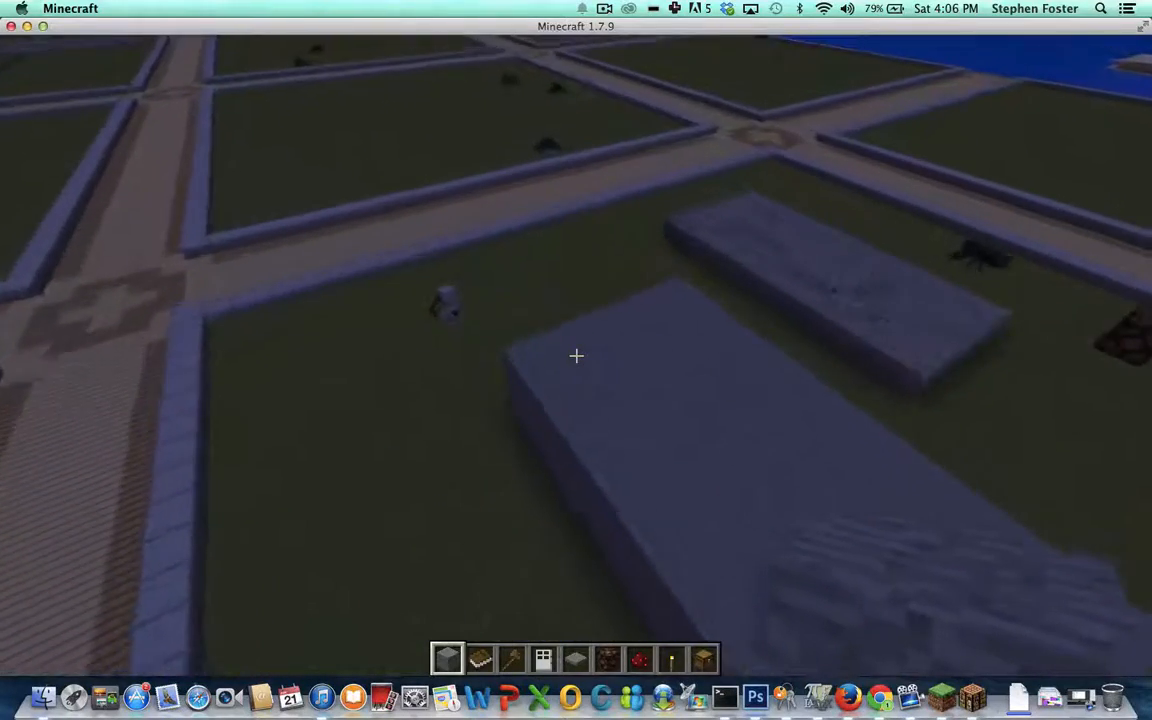
mouse_move(576, 356)
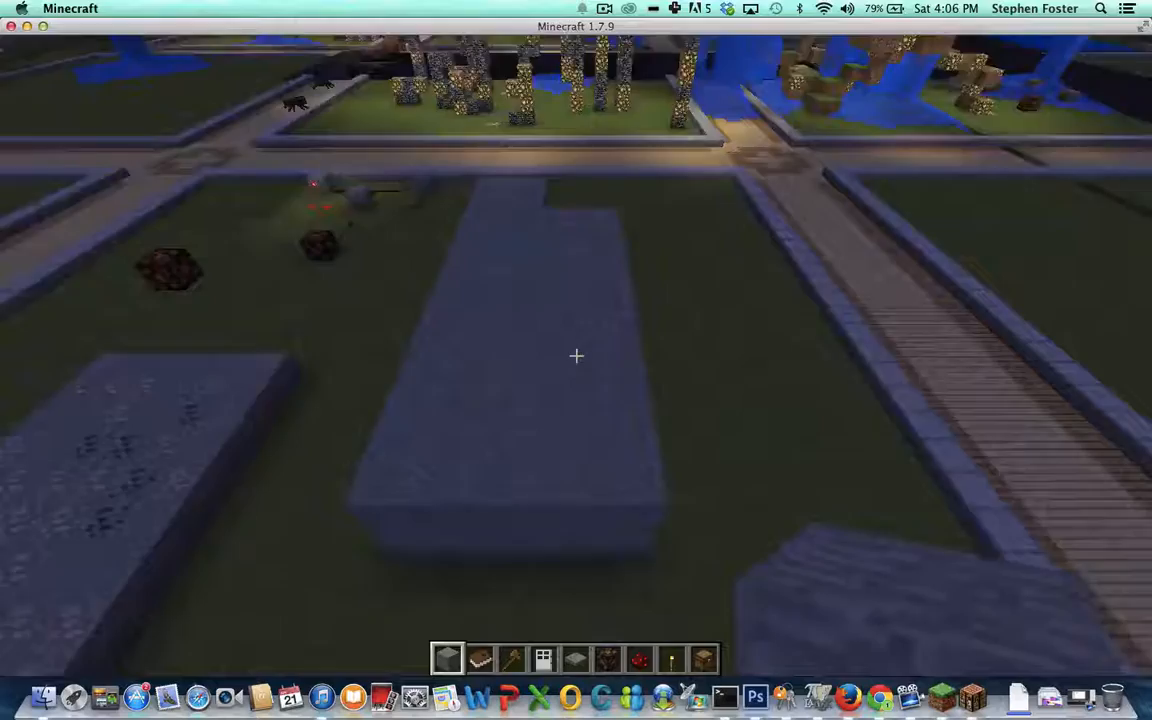
mouse_move(576, 356)
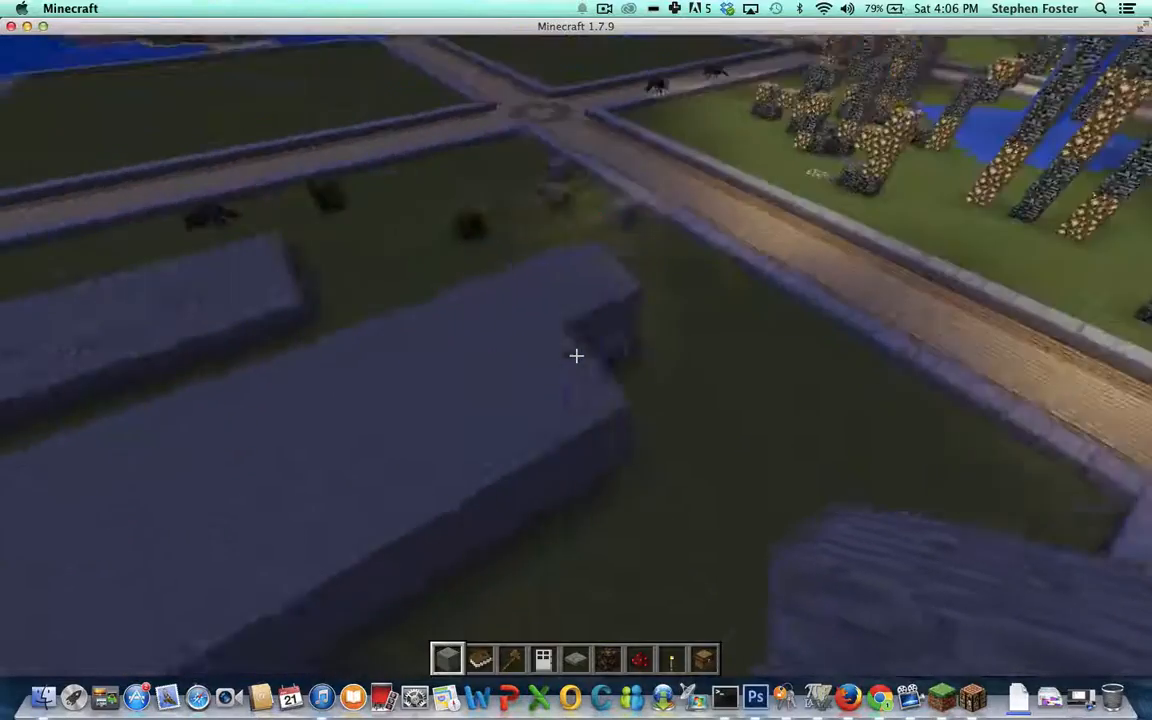
mouse_move(576, 356)
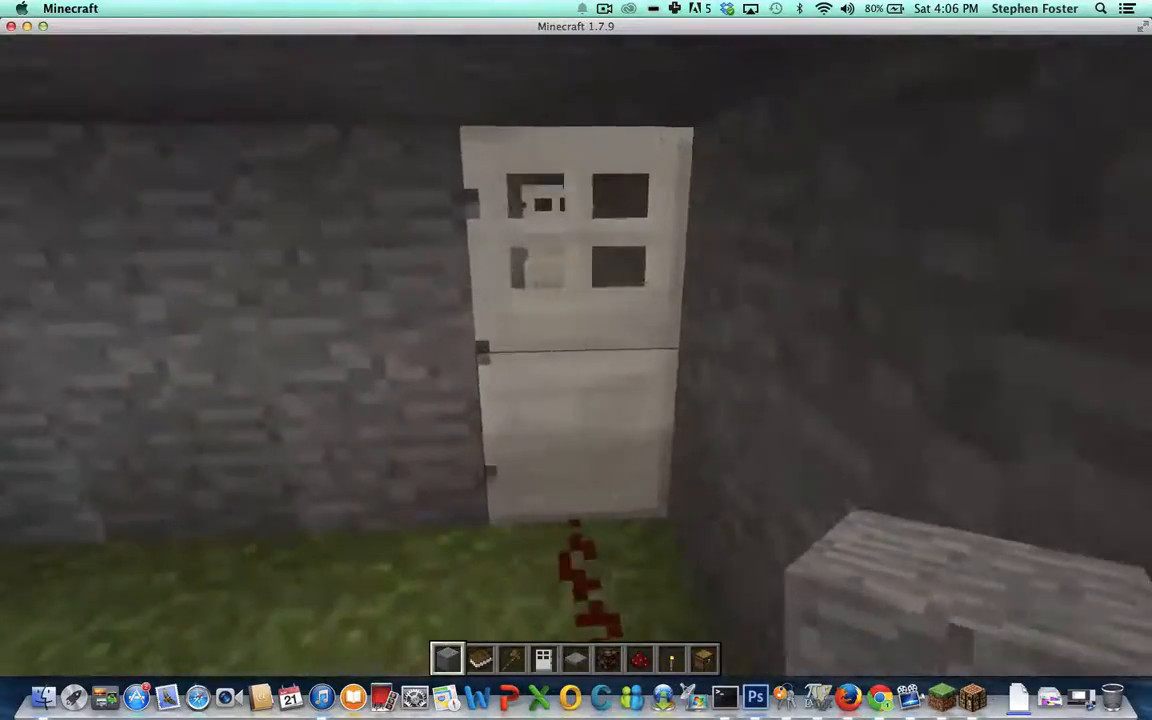
mouse_move(576, 356)
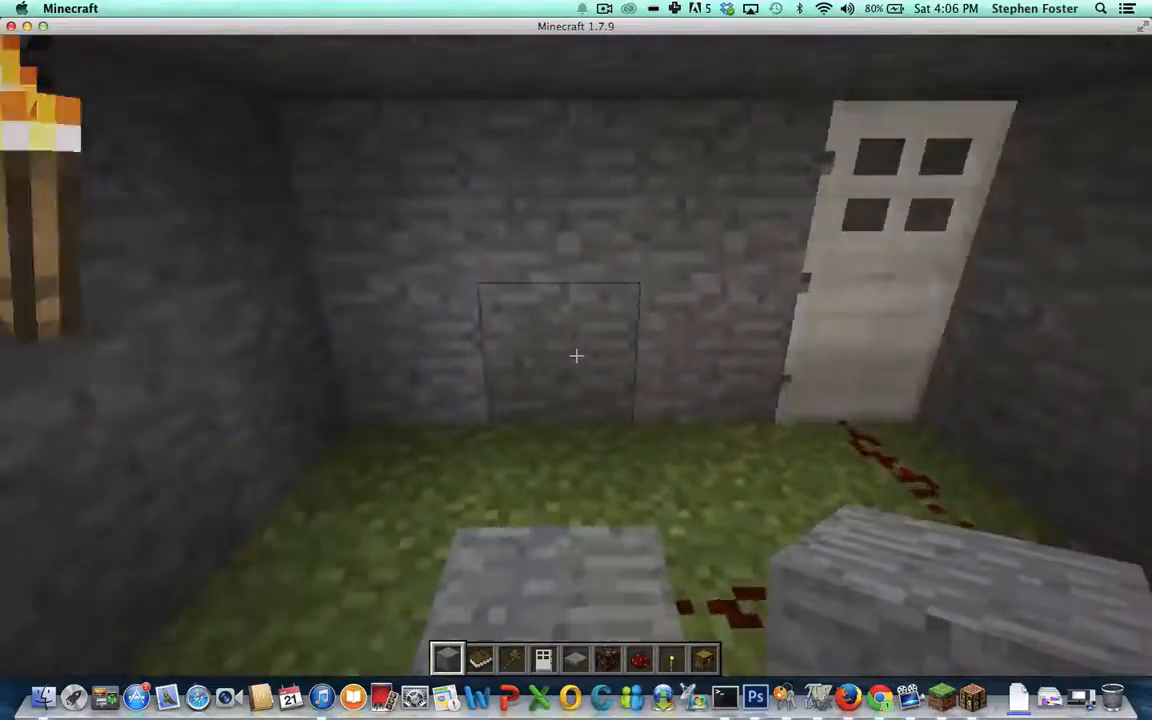
mouse_move(576, 356)
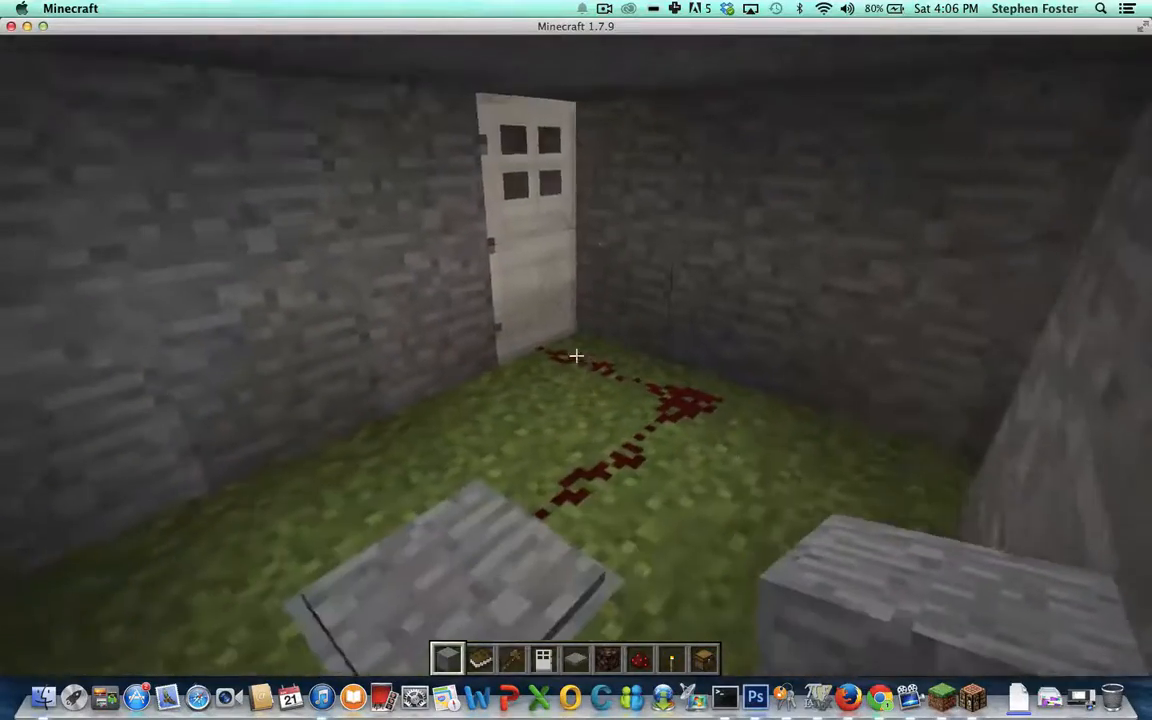
mouse_move(576, 356)
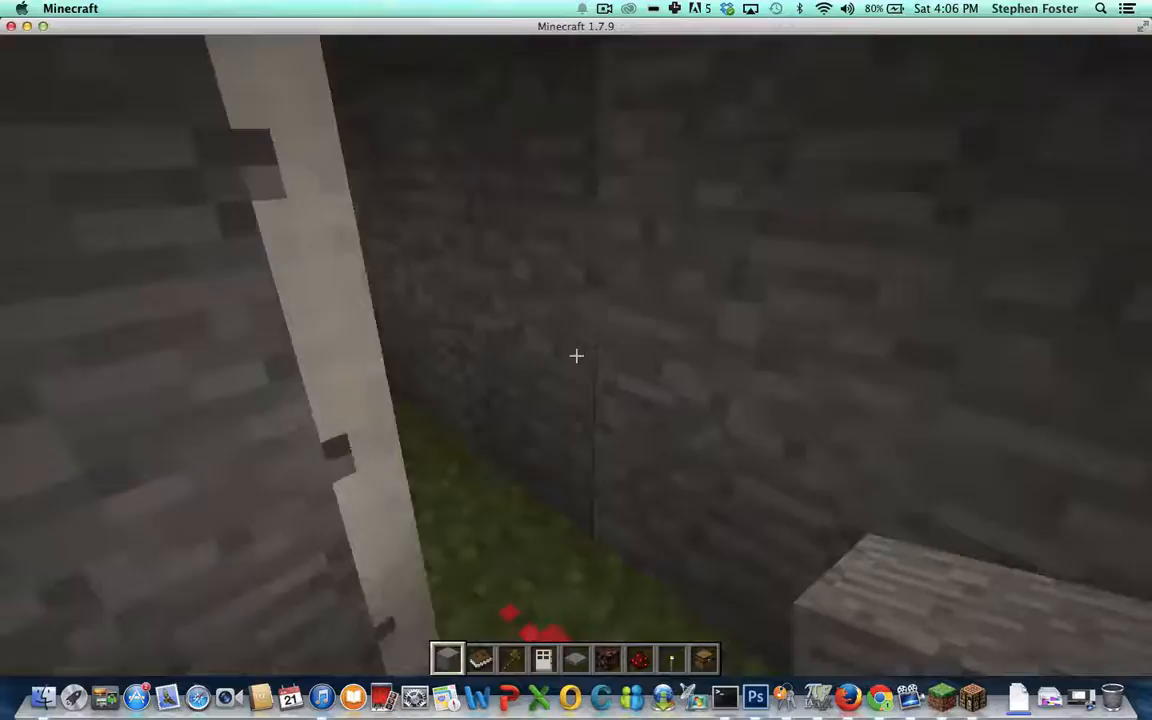
mouse_move(576, 356)
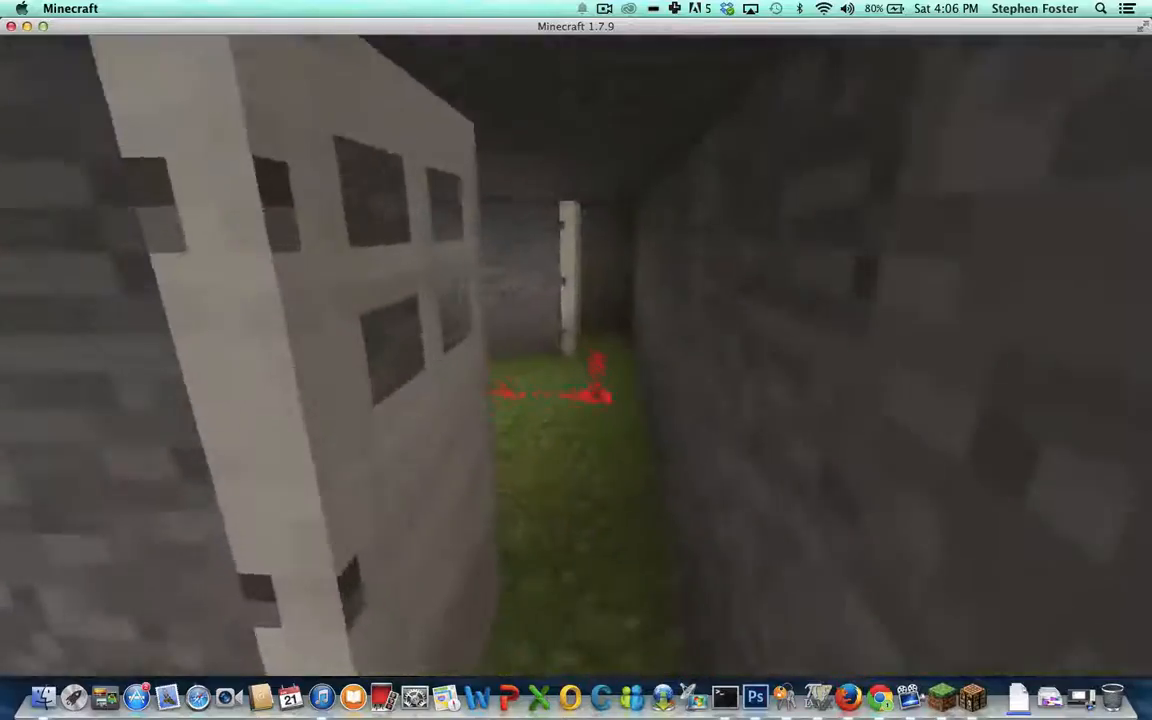
mouse_move(576, 360)
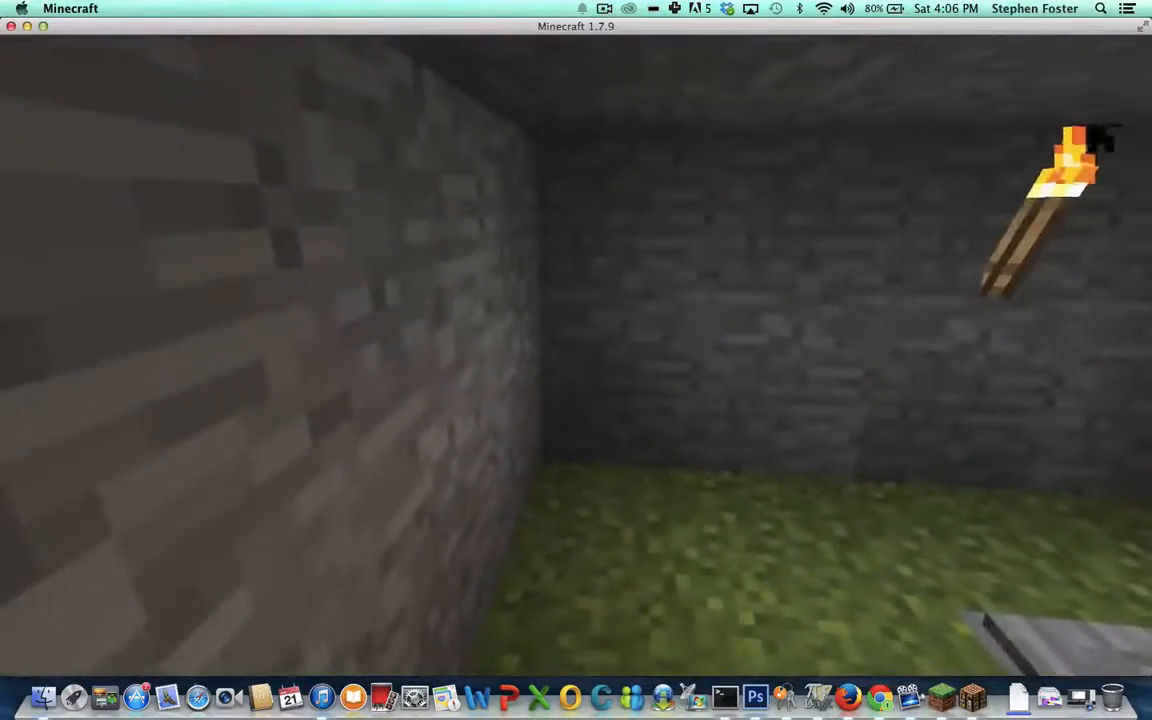
mouse_move(576, 360)
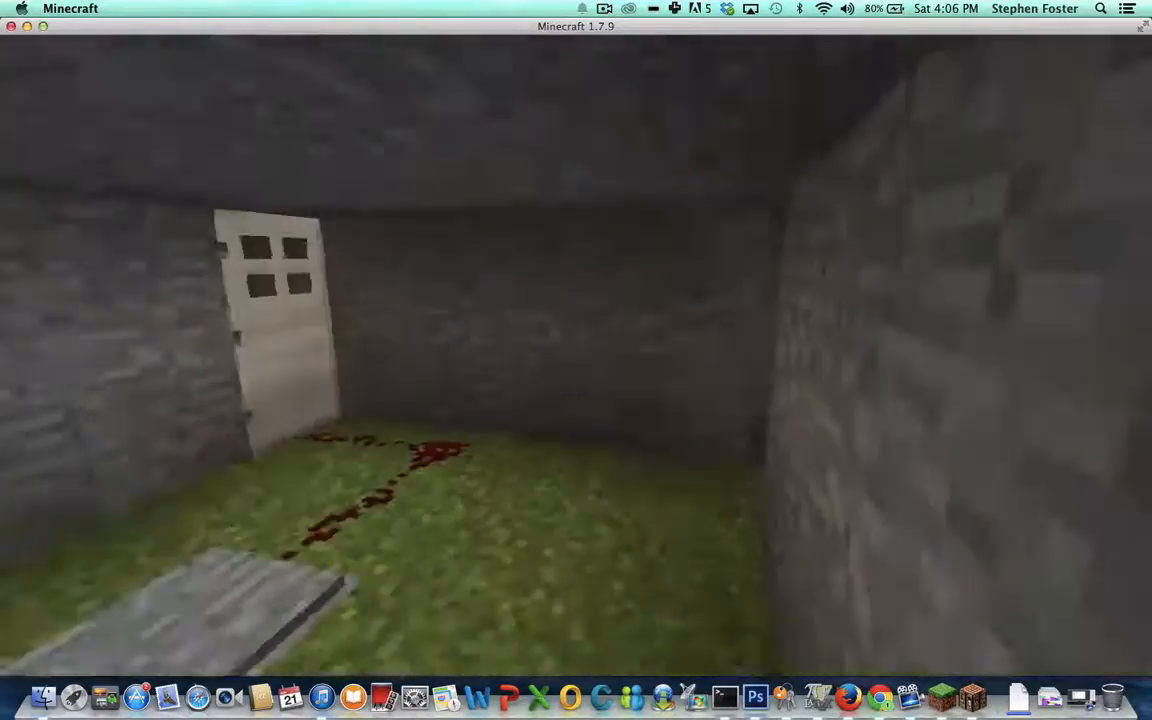
mouse_move(576, 360)
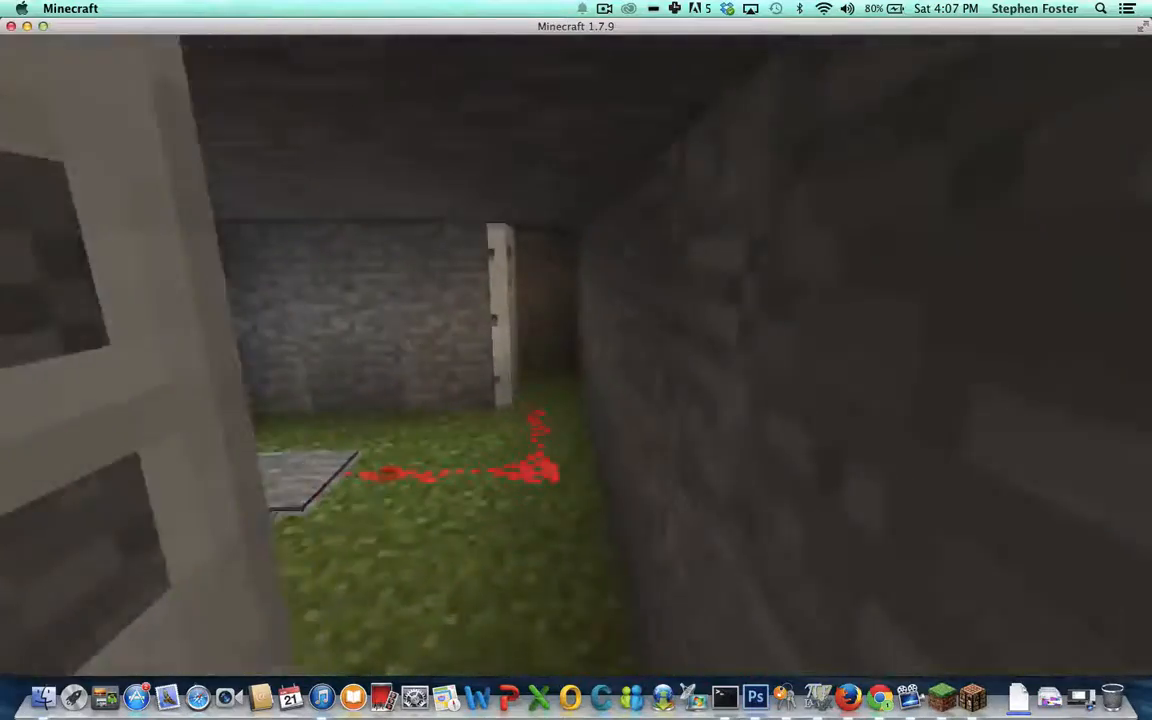
mouse_move(576, 360)
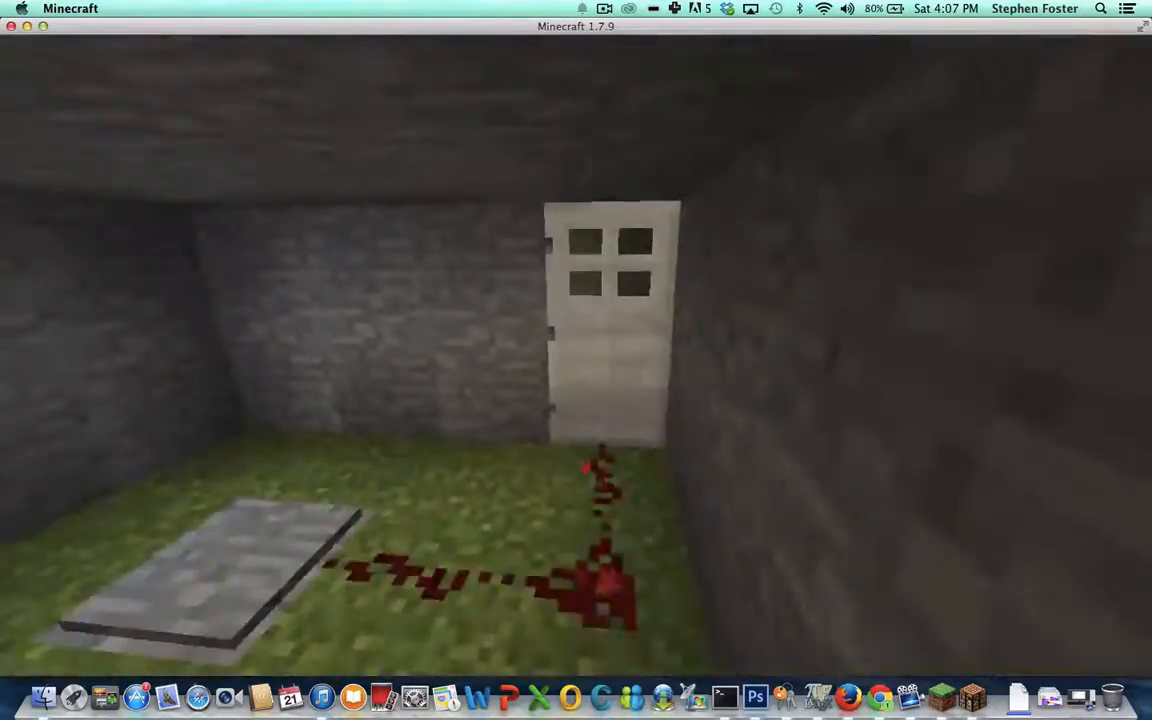
mouse_move(576, 360)
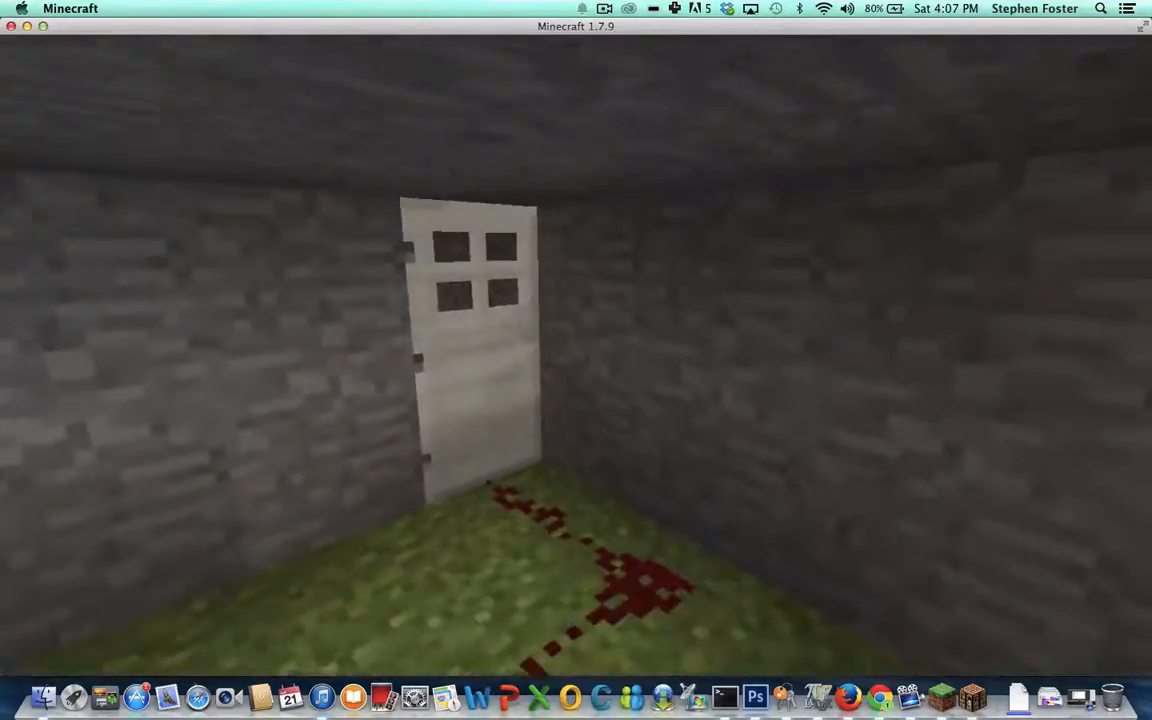
mouse_move(576, 360)
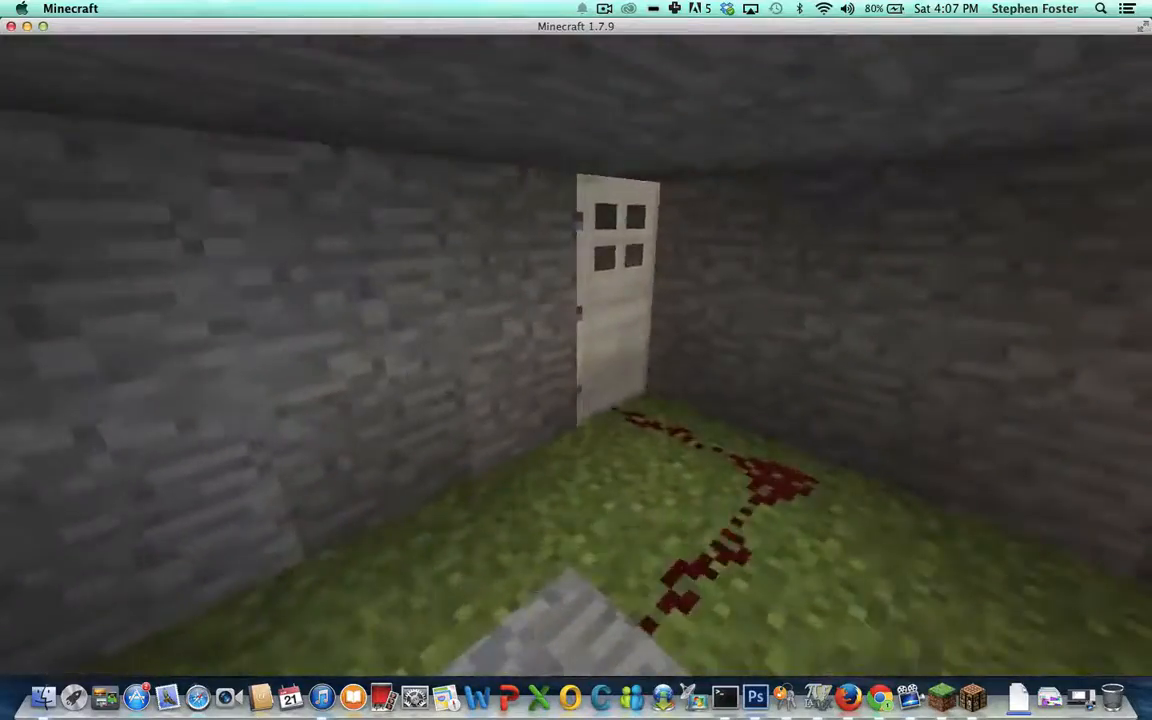
mouse_move(576, 360)
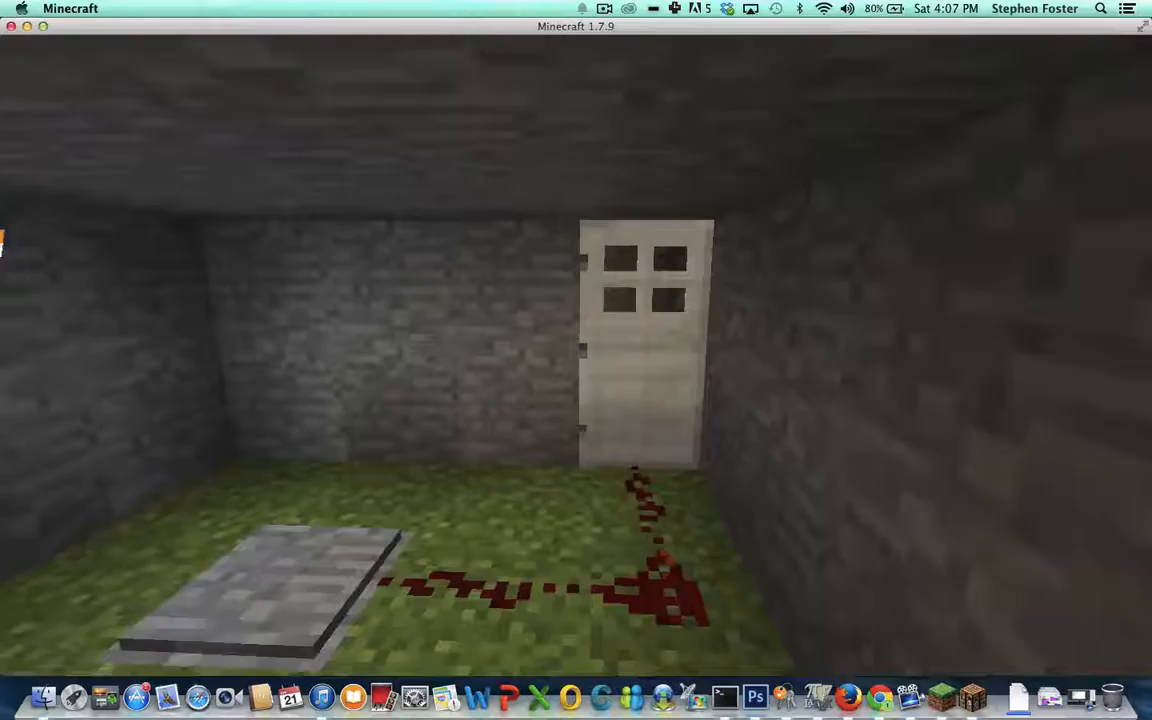
mouse_move(576, 360)
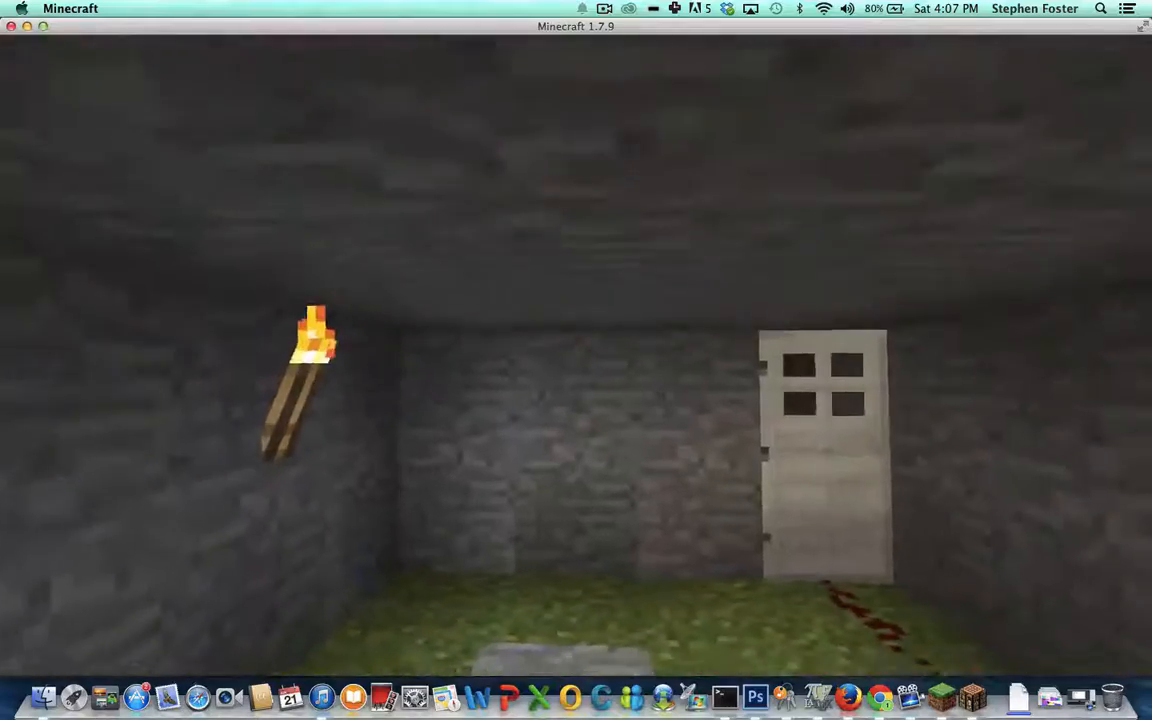
mouse_move(576, 360)
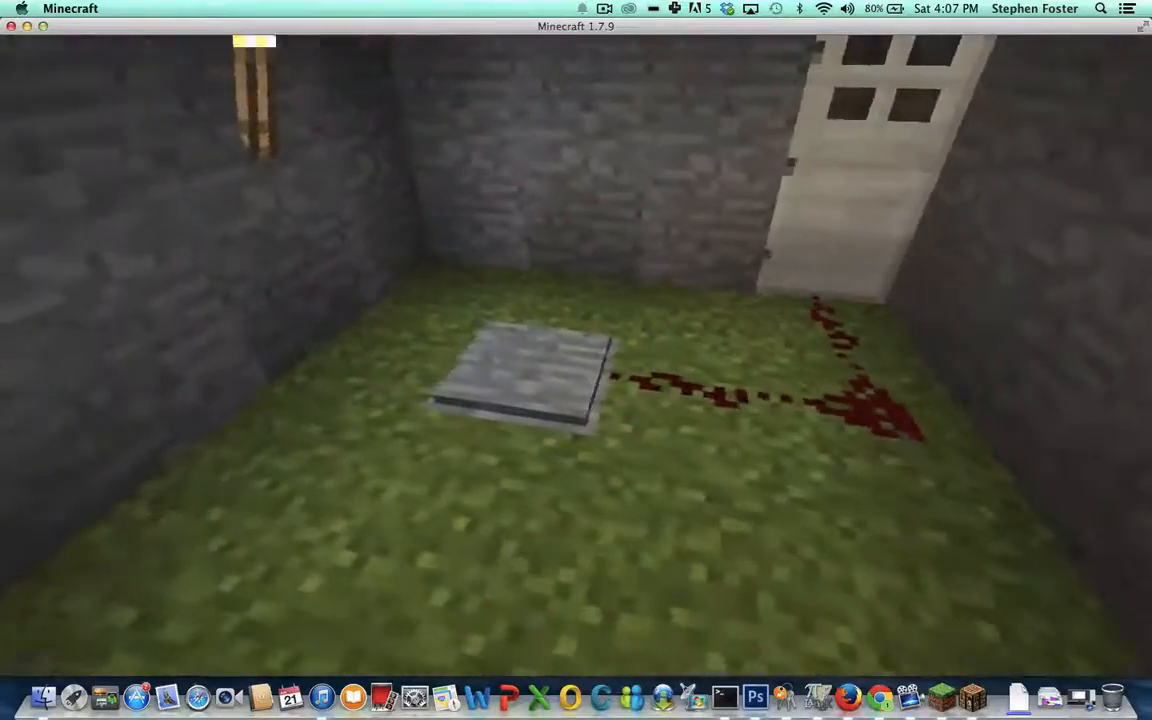
mouse_move(576, 360)
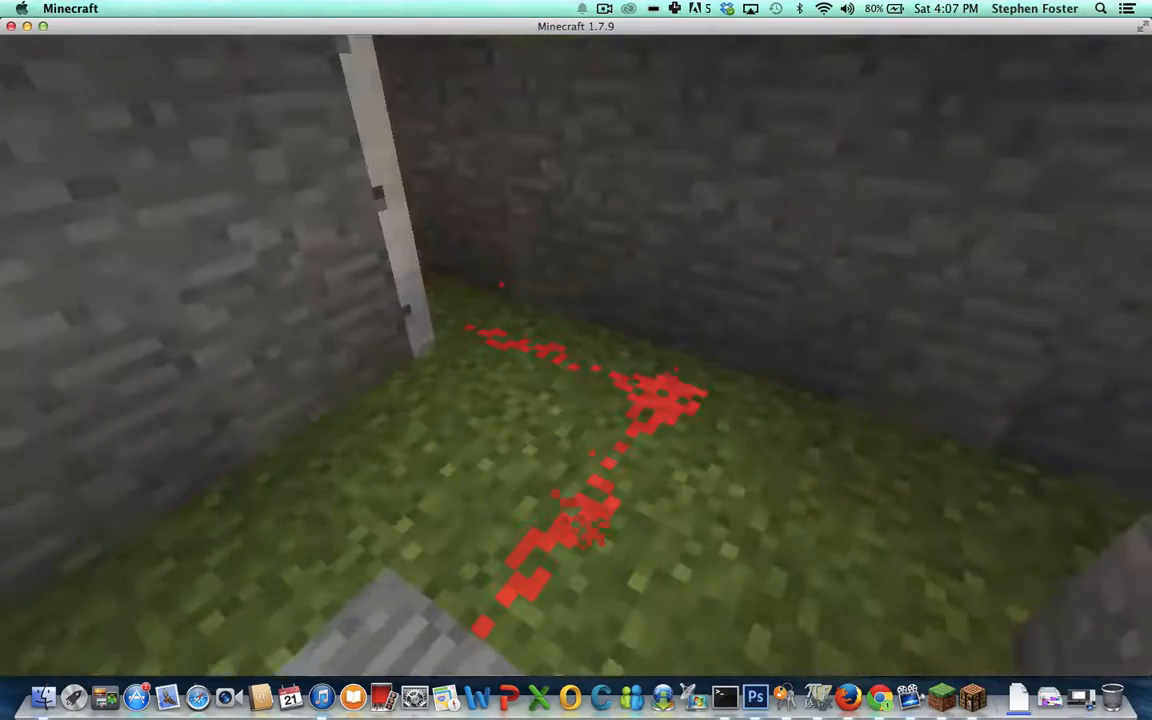
mouse_move(576, 360)
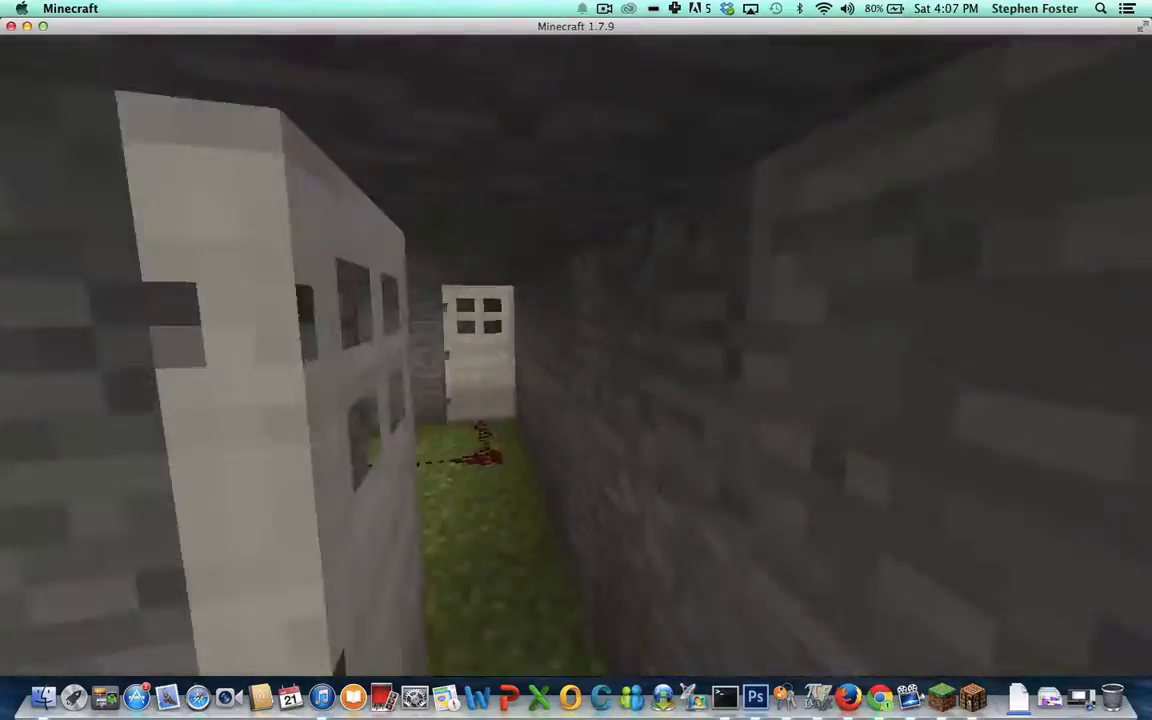
mouse_move(576, 360)
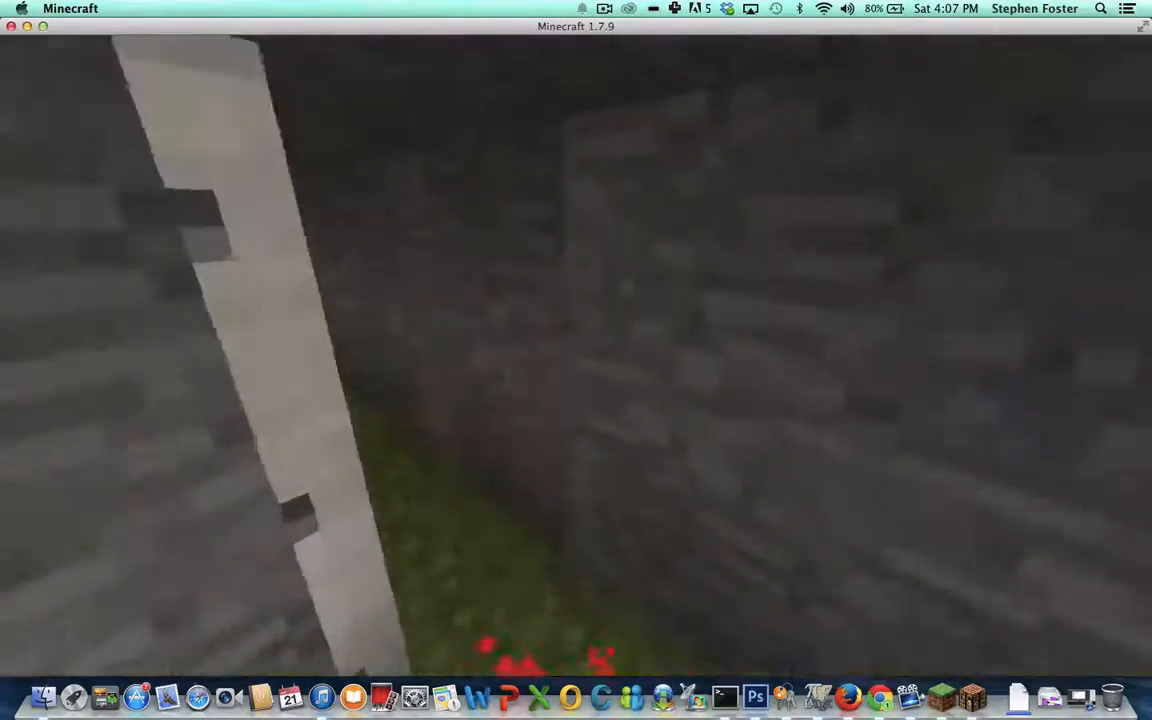
mouse_move(576, 360)
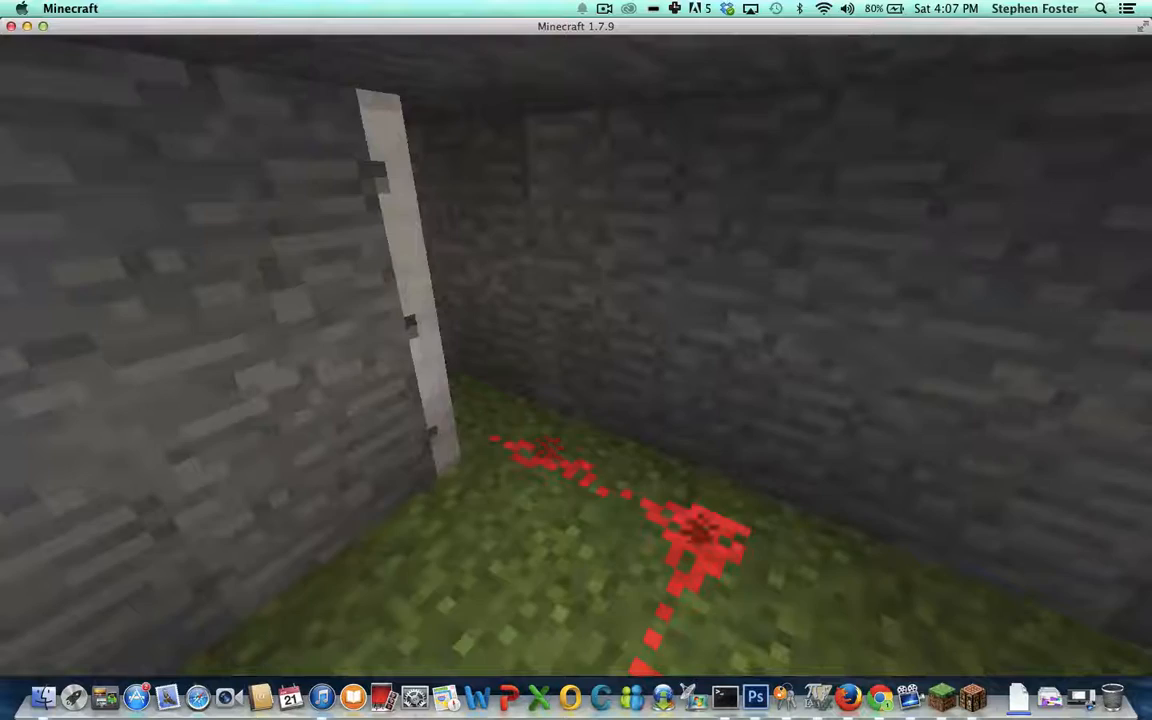